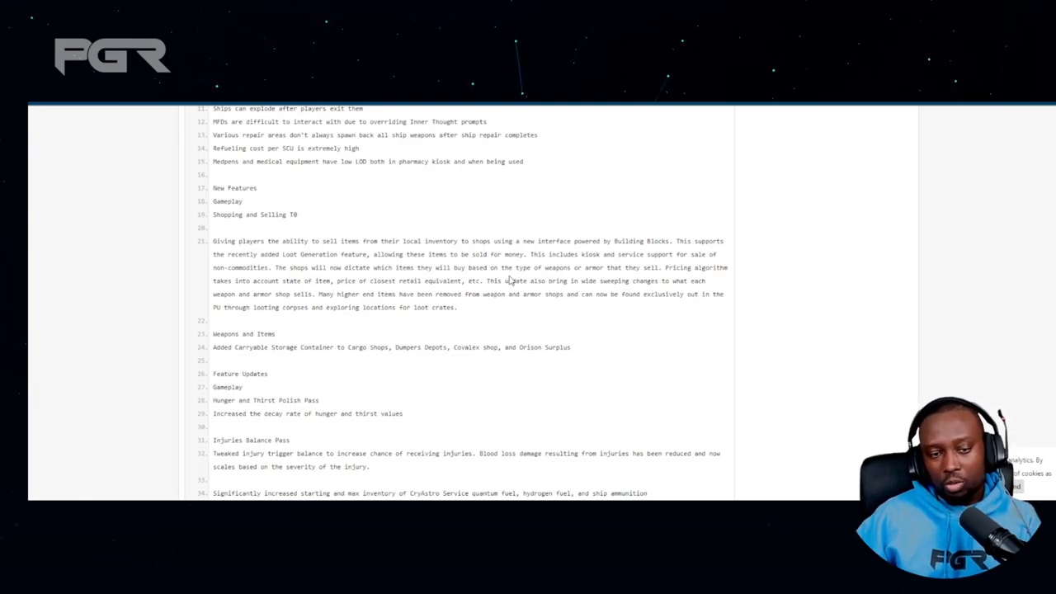
{"action": "mouse_move", "coordinate": [361, 230]}
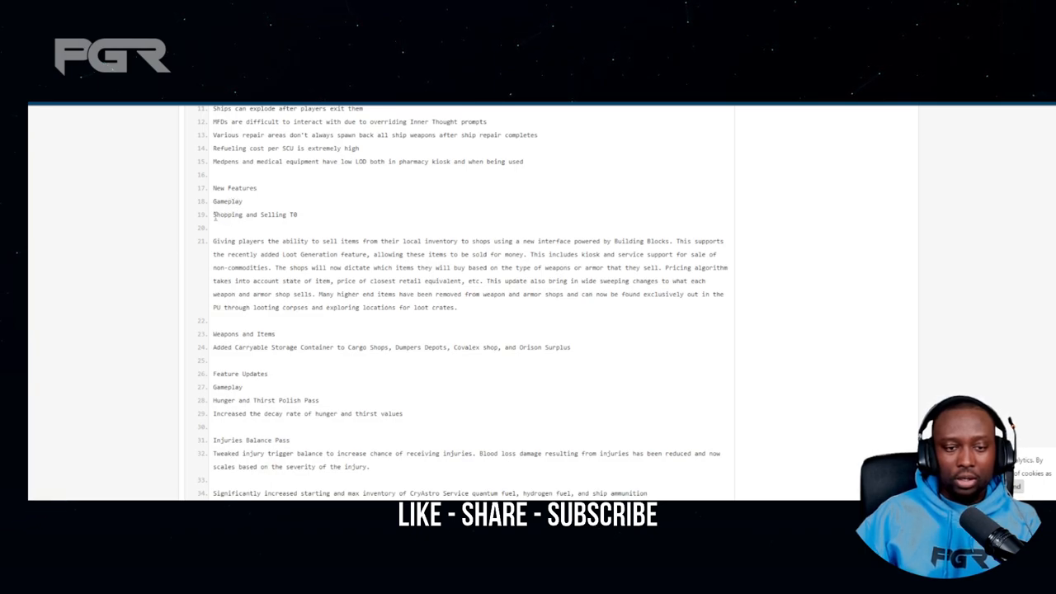
Highlight the Hunger and Thirst Polish Pass heading line in the patch notes
{"action": "double_click", "coordinate": [250, 214]}
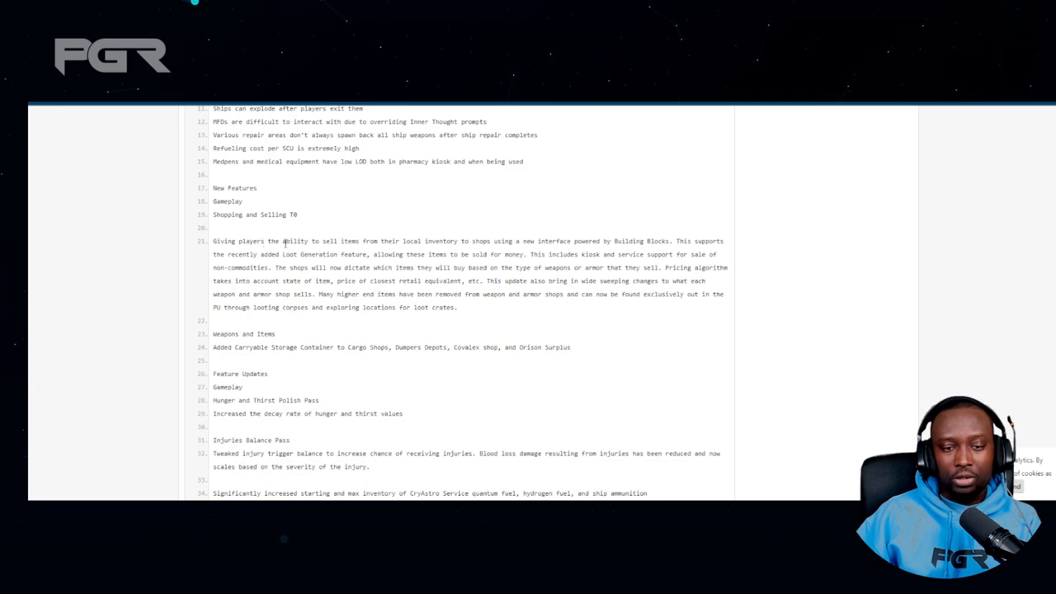
{"action": "mouse_move", "coordinate": [378, 254]}
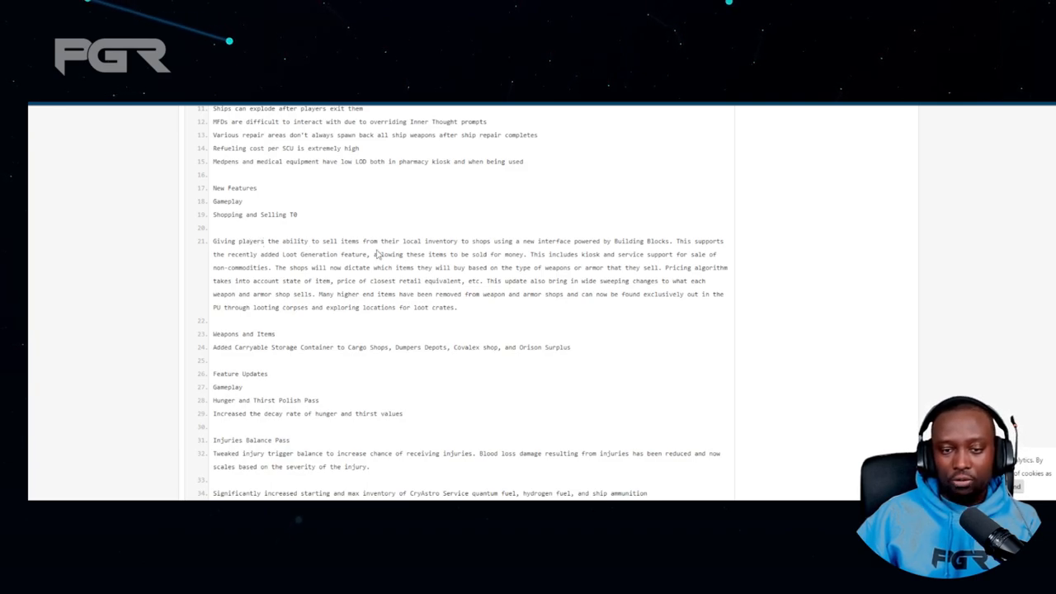
{"action": "mouse_move", "coordinate": [518, 250]}
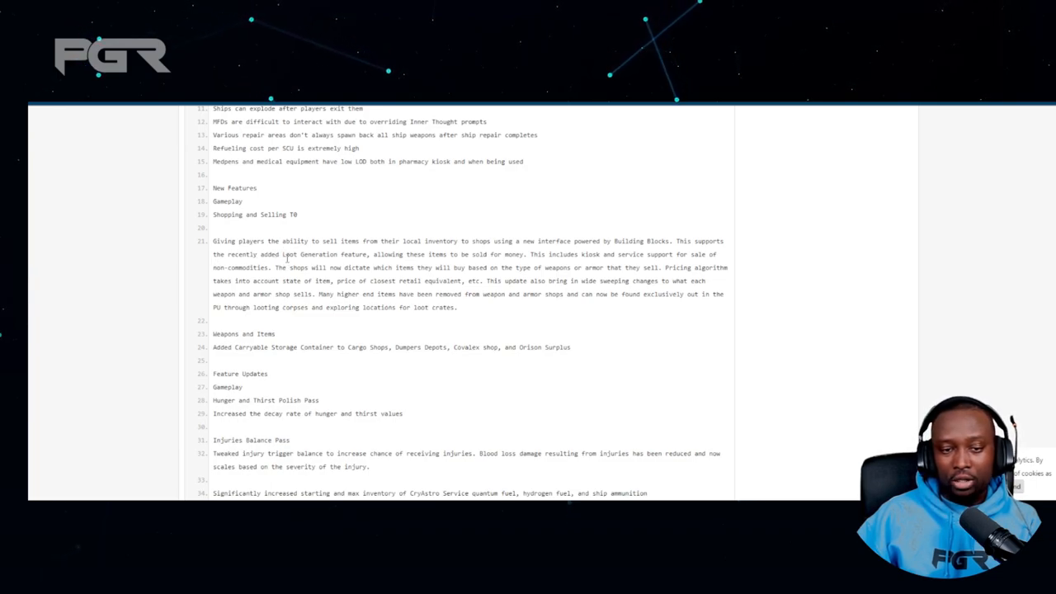
{"action": "mouse_move", "coordinate": [400, 266]}
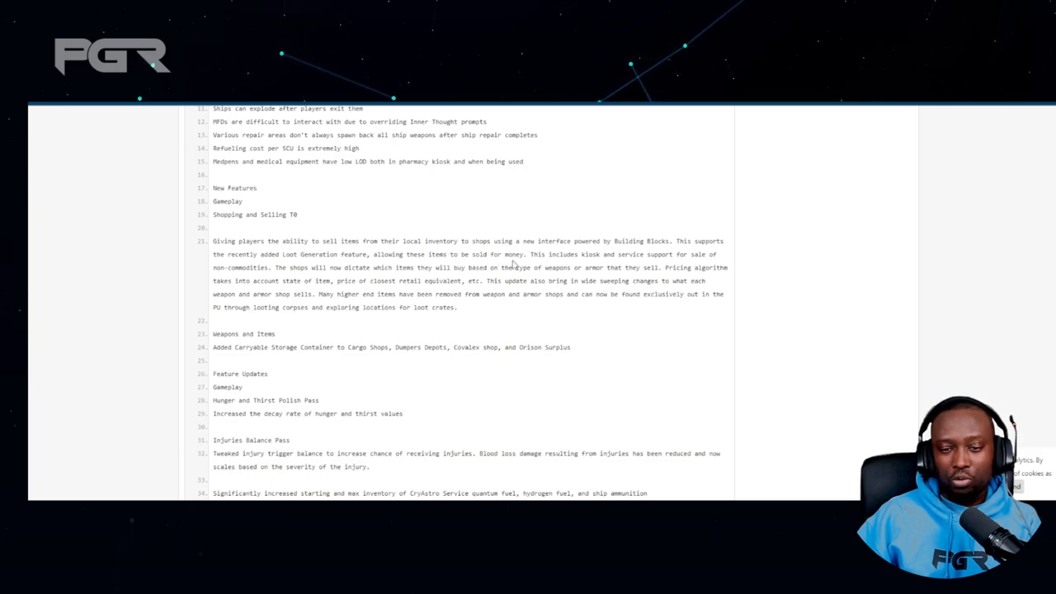
{"action": "mouse_move", "coordinate": [606, 266]}
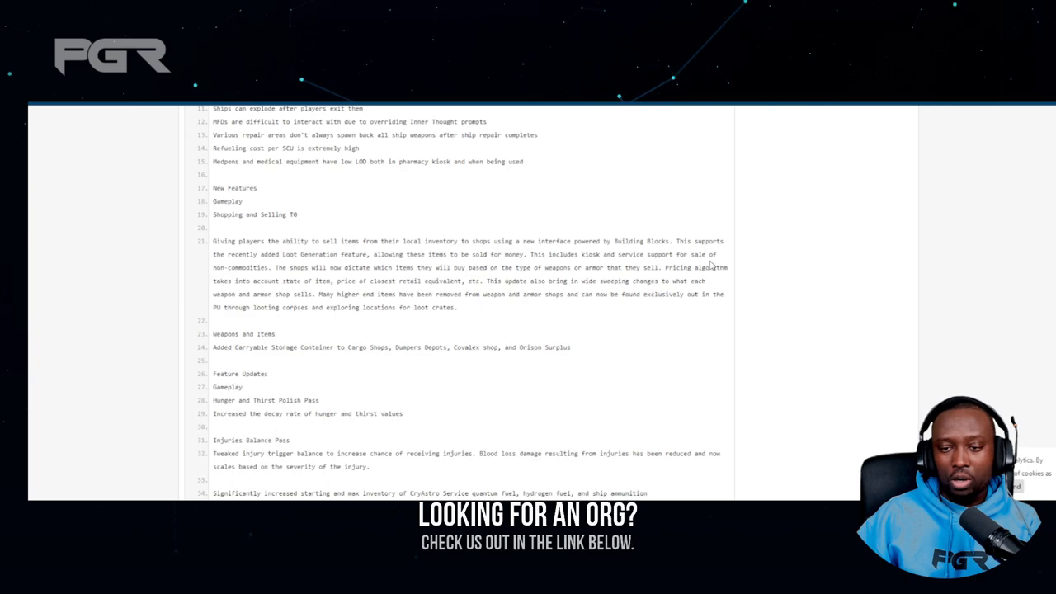
{"action": "mouse_move", "coordinate": [243, 279]}
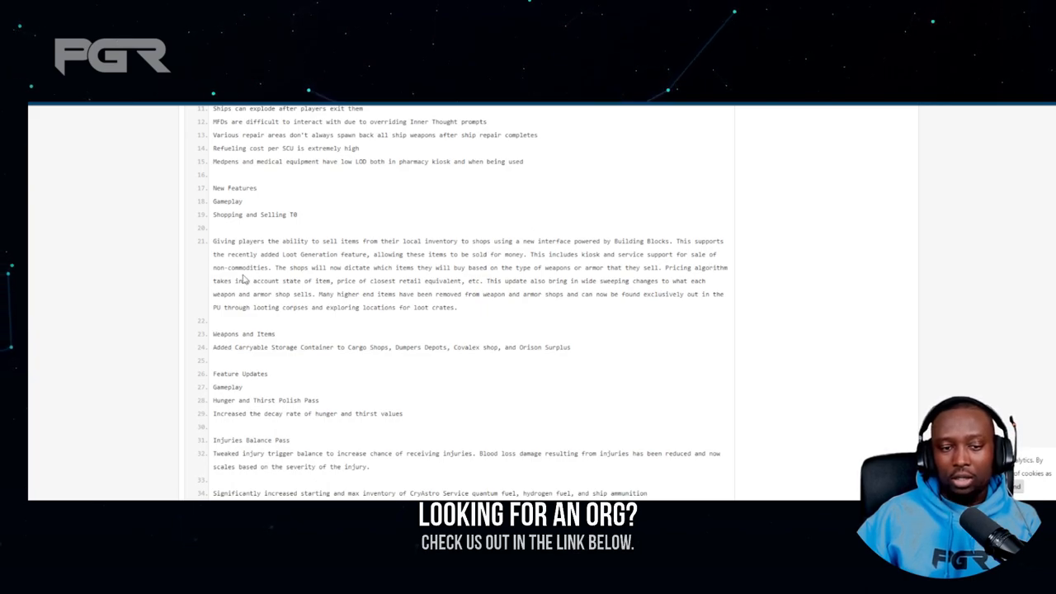
{"action": "mouse_move", "coordinate": [351, 276]}
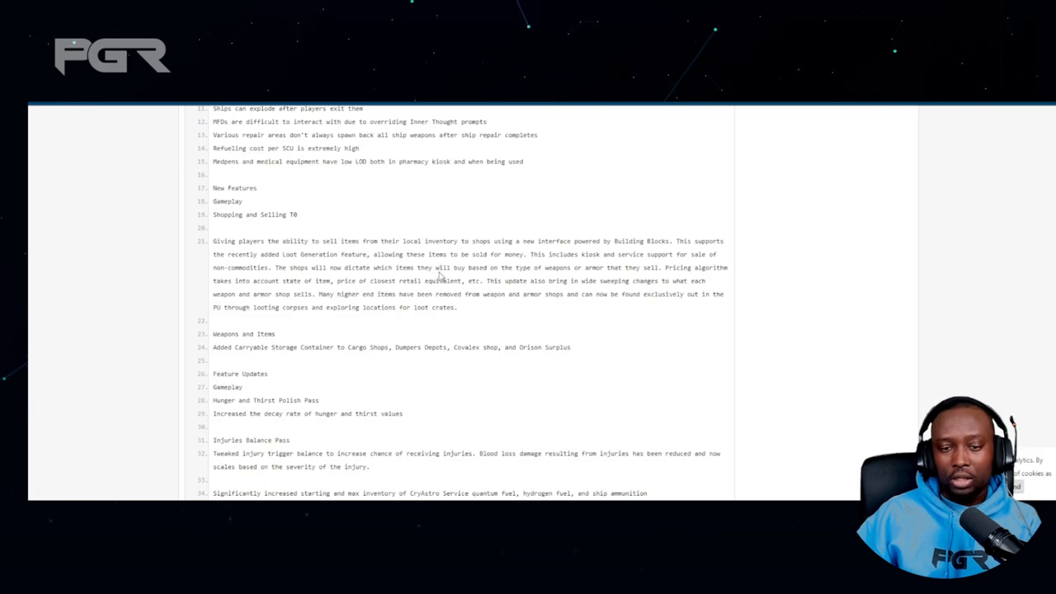
{"action": "mouse_move", "coordinate": [524, 277]}
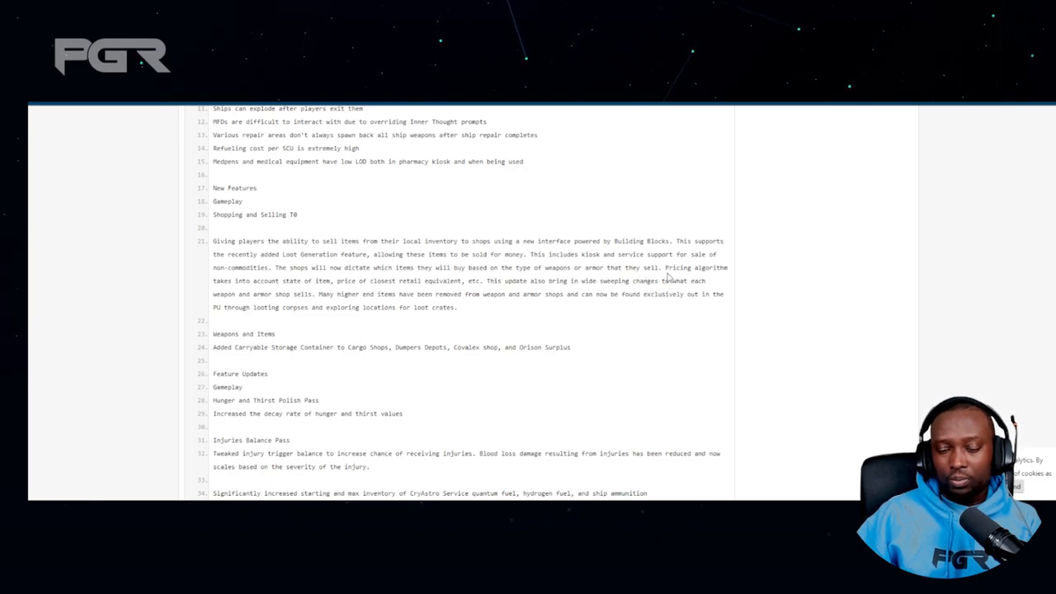
{"action": "mouse_move", "coordinate": [224, 279]}
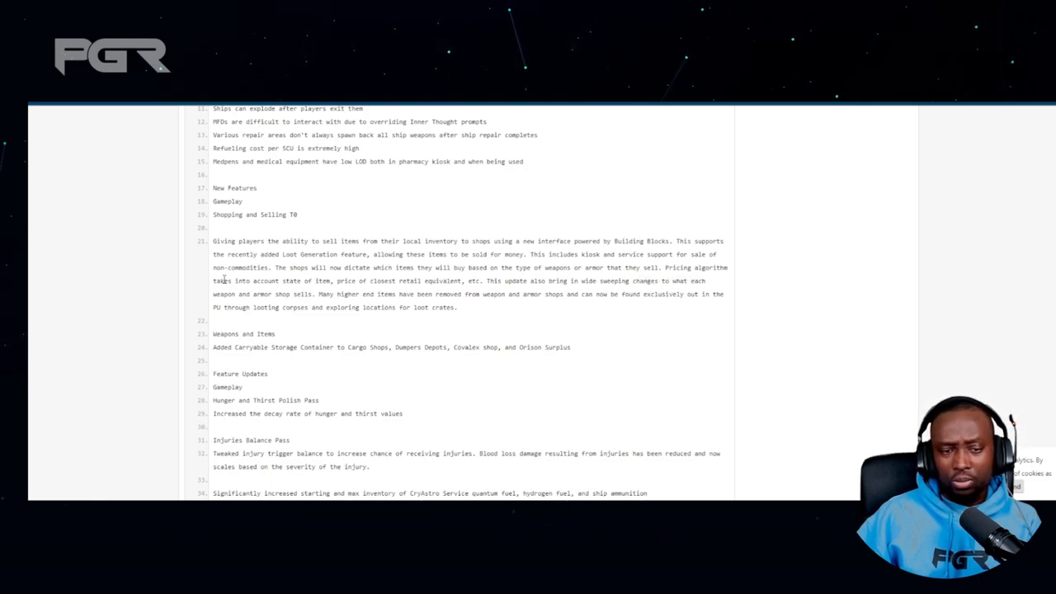
{"action": "mouse_move", "coordinate": [302, 290]}
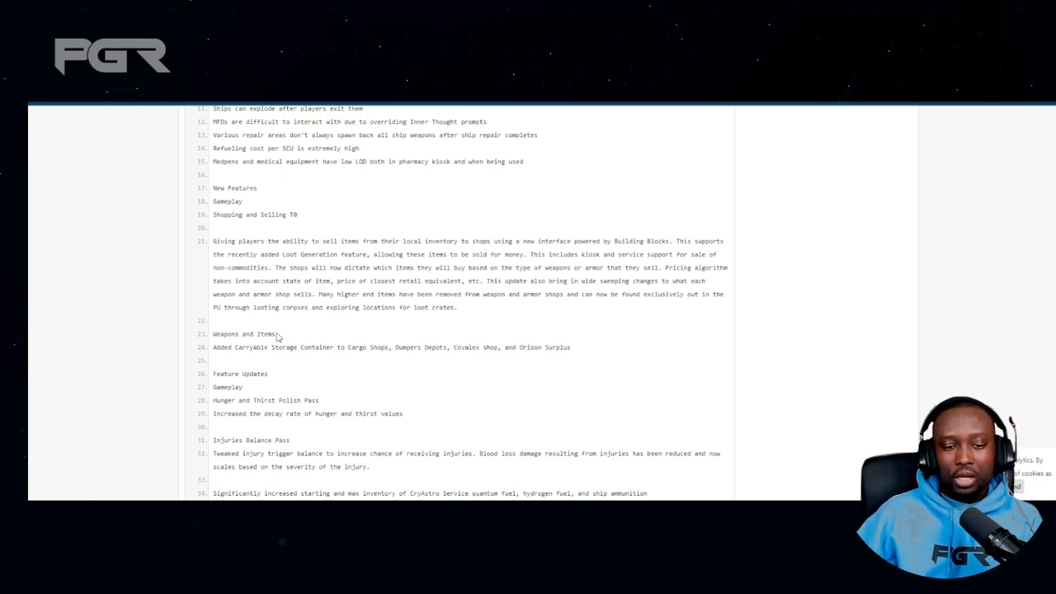
{"action": "mouse_move", "coordinate": [286, 357]}
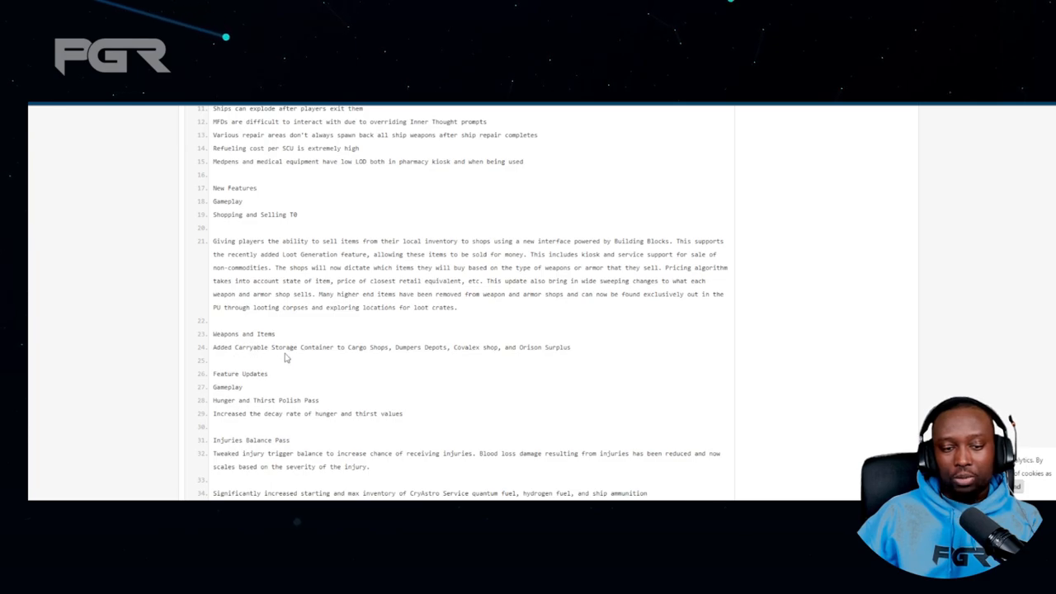
{"action": "mouse_move", "coordinate": [359, 356]}
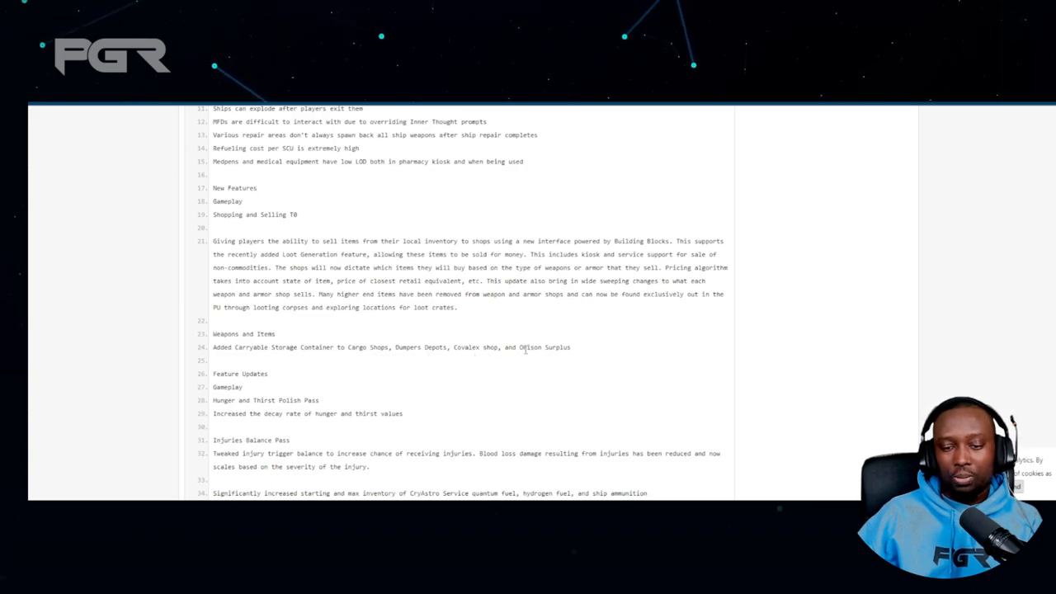
{"action": "mouse_move", "coordinate": [590, 349]}
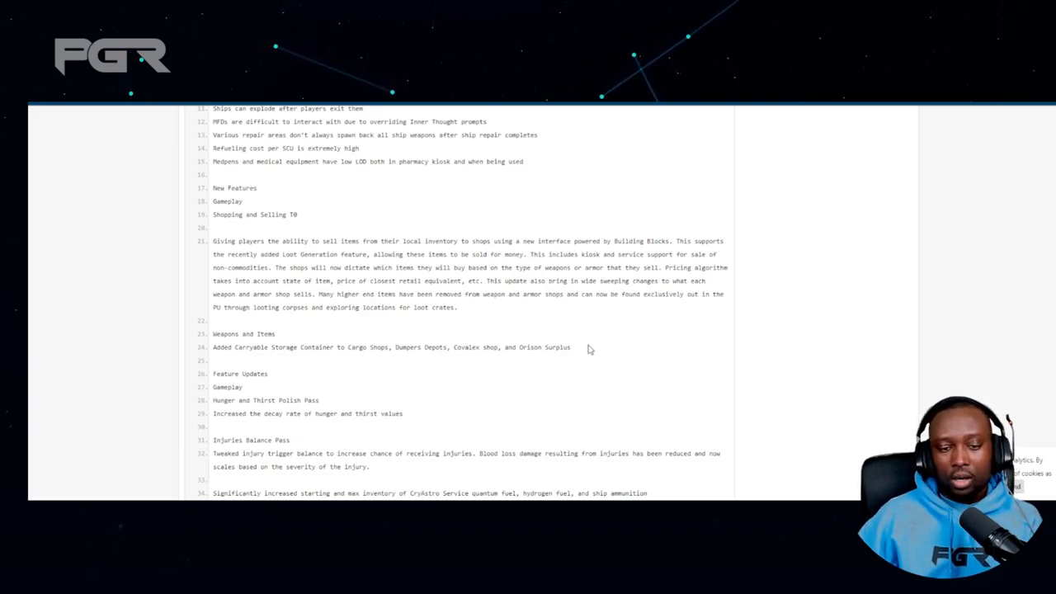
{"action": "scroll", "scroll_direction": "down", "scroll_amount": 3}
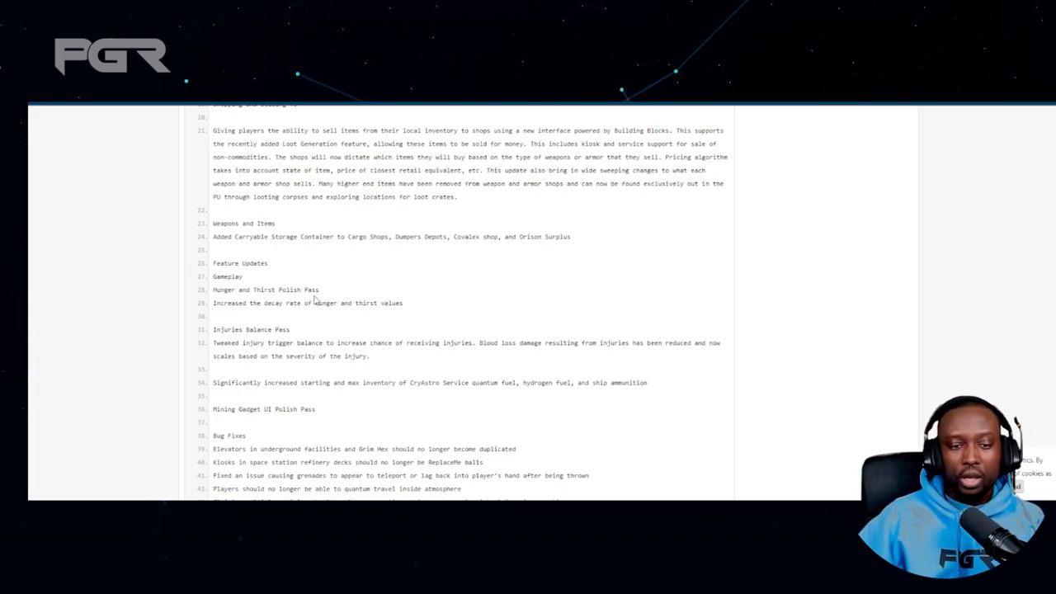
{"action": "mouse_move", "coordinate": [269, 301]}
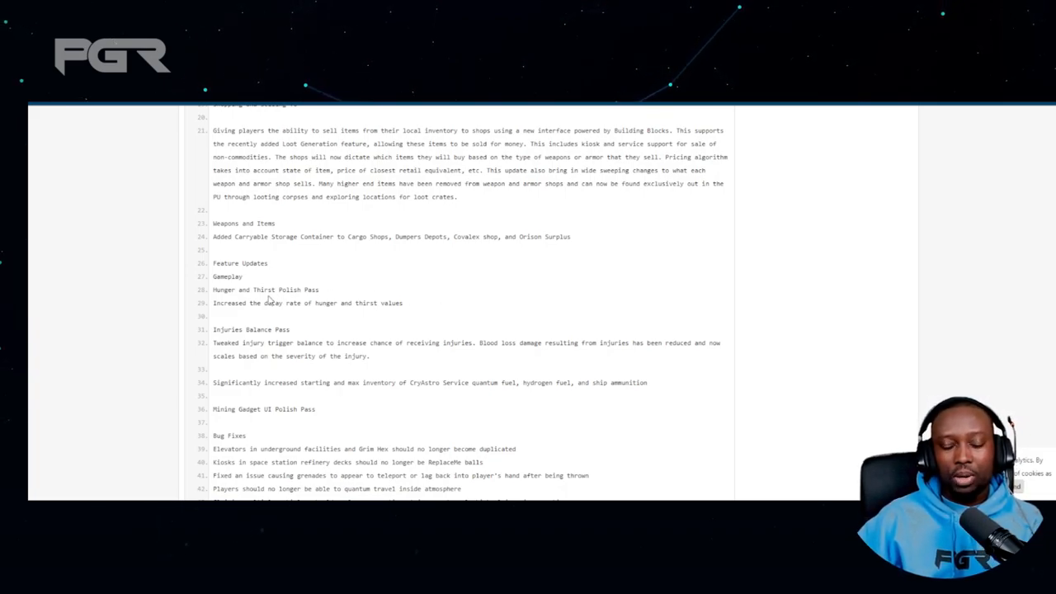
{"action": "double_click", "coordinate": [307, 289]}
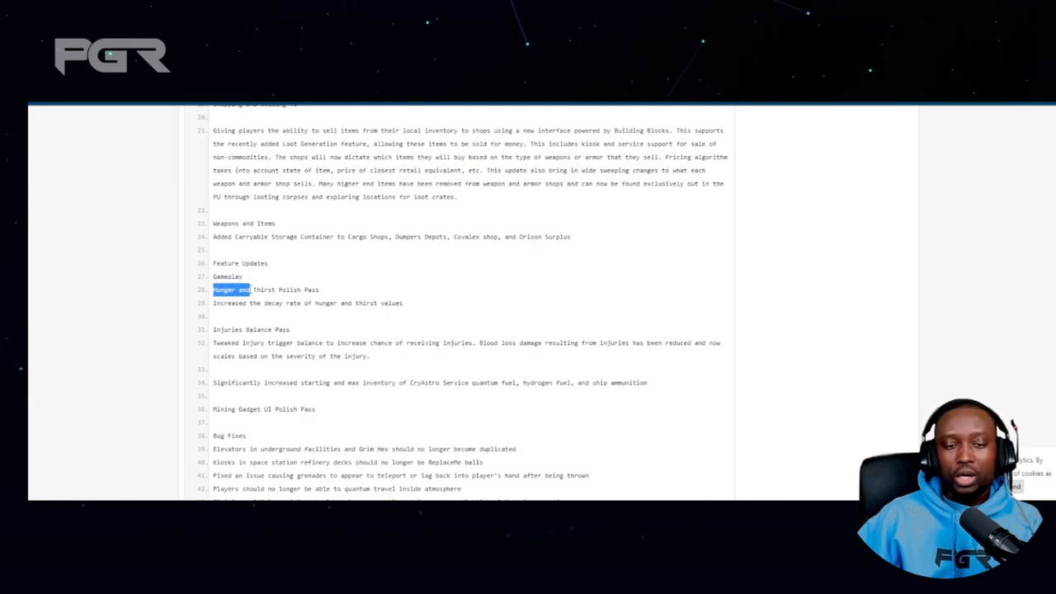
{"action": "left_click_drag", "start_coordinate": [212, 289], "coordinate": [278, 289]}
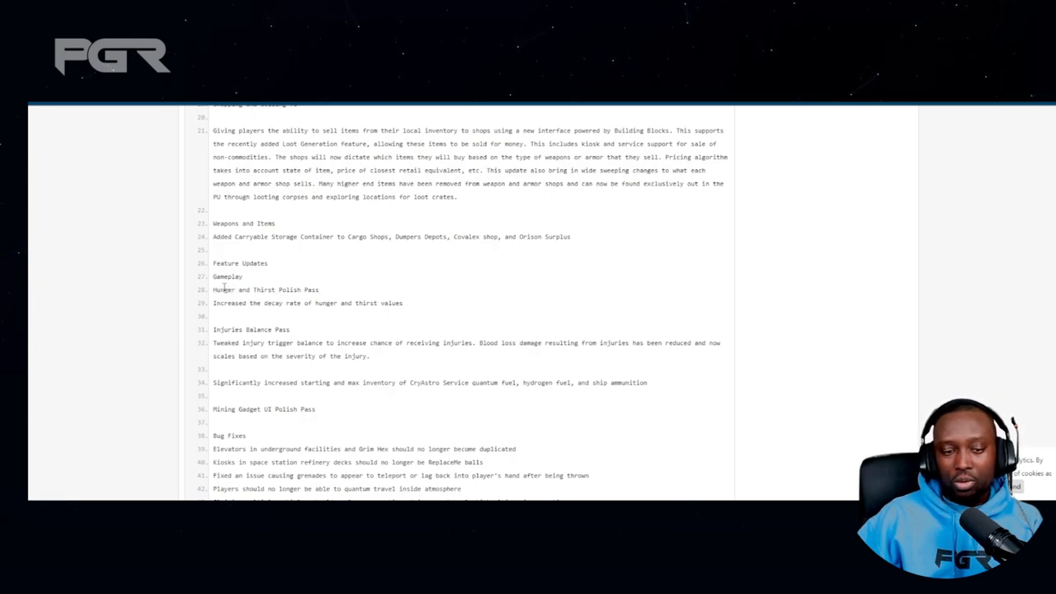
{"action": "double_click", "coordinate": [266, 289]}
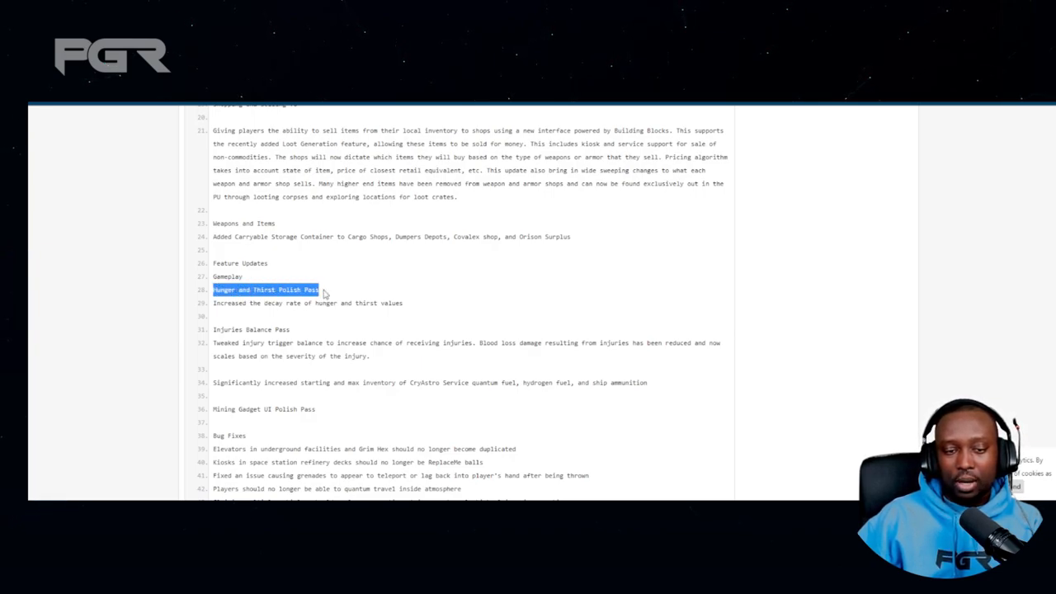
Highlight the Hunger and Thirst entry text, then begin selecting the injury trigger balance note
{"action": "left_click", "coordinate": [282, 303]}
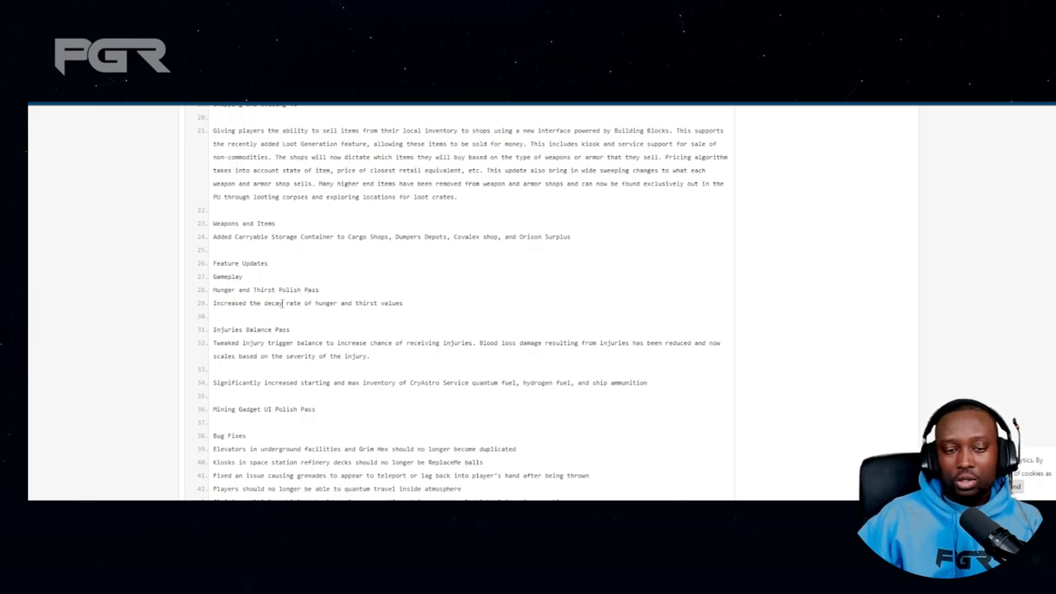
{"action": "left_click_drag", "start_coordinate": [330, 302], "coordinate": [404, 303]}
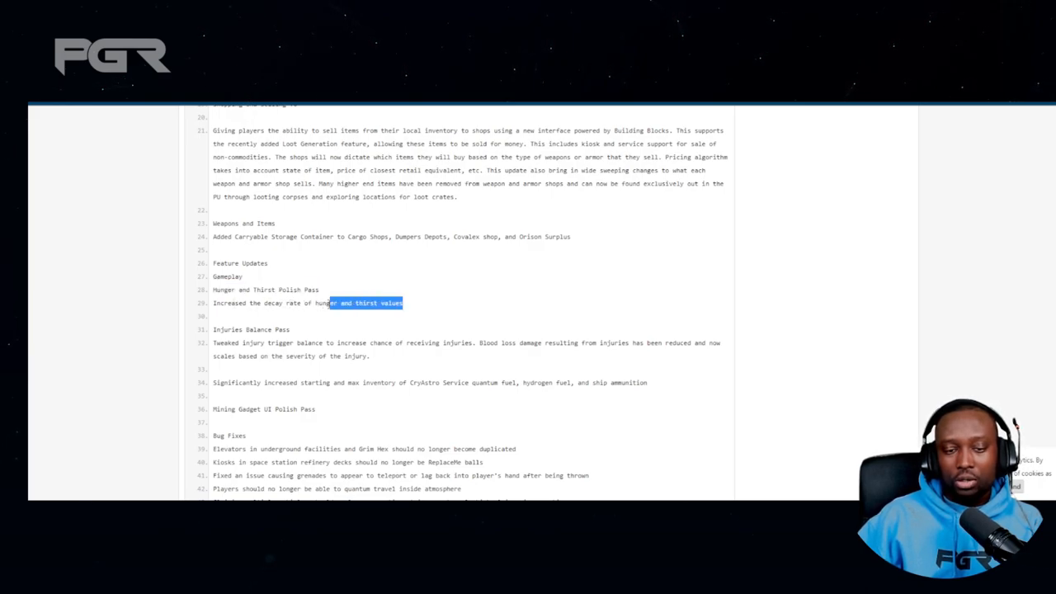
{"action": "scroll", "scroll_direction": "down", "scroll_amount": 3}
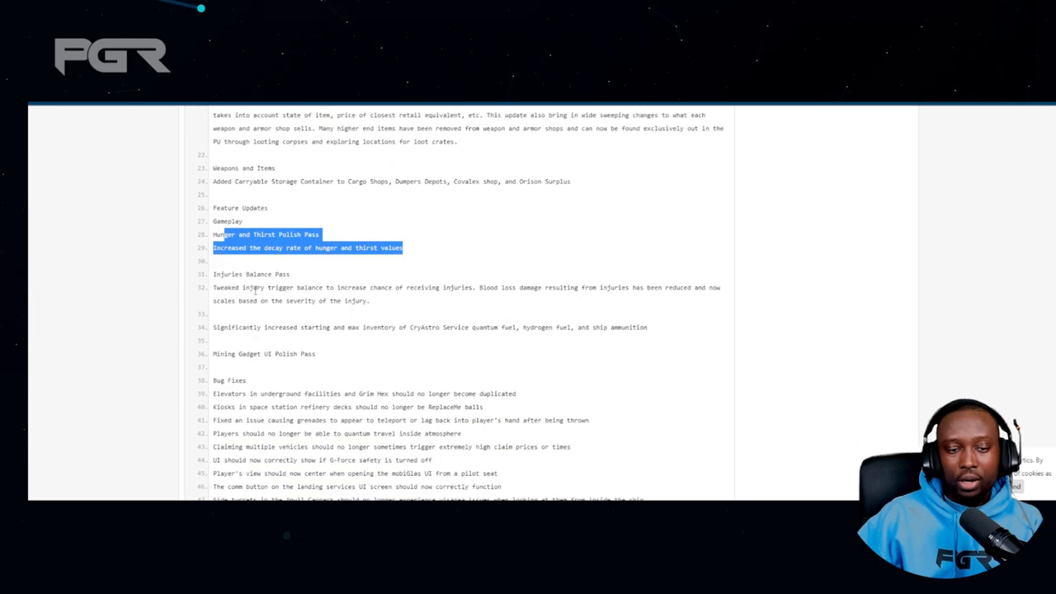
{"action": "mouse_move", "coordinate": [255, 289]}
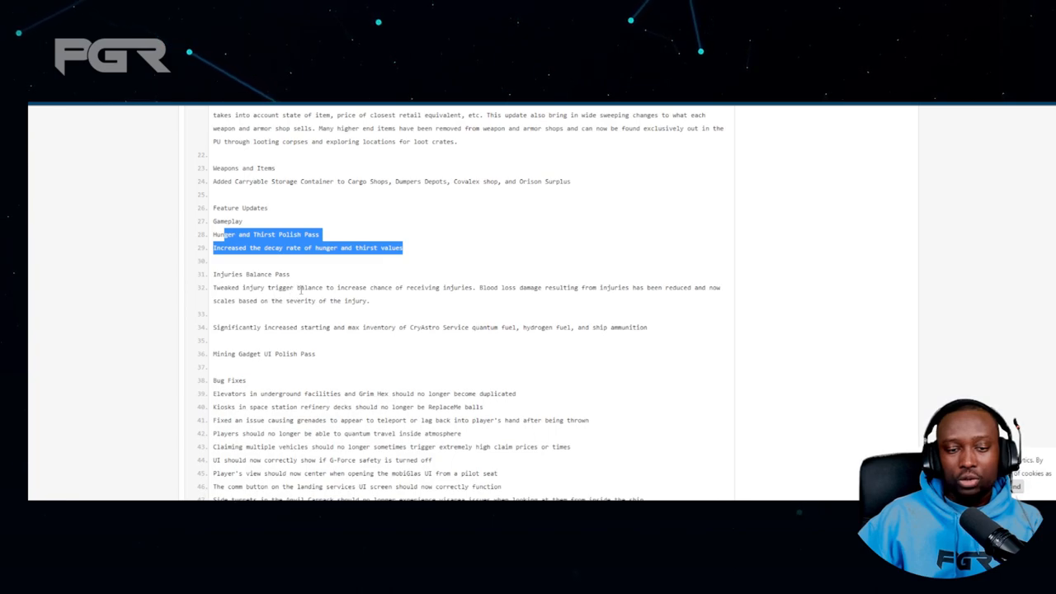
{"action": "mouse_move", "coordinate": [447, 290]}
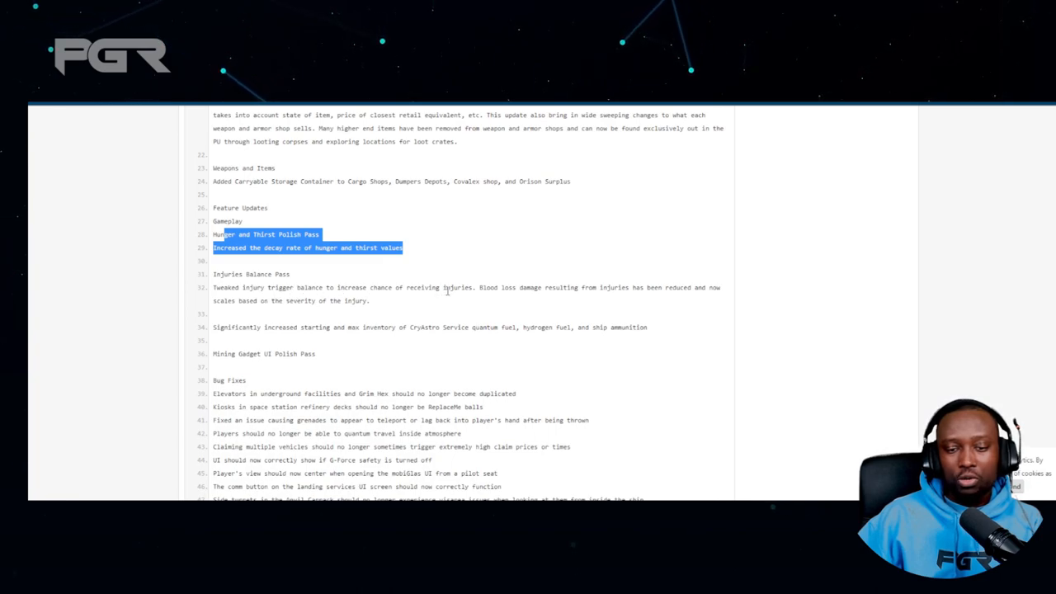
{"action": "mouse_move", "coordinate": [557, 289]}
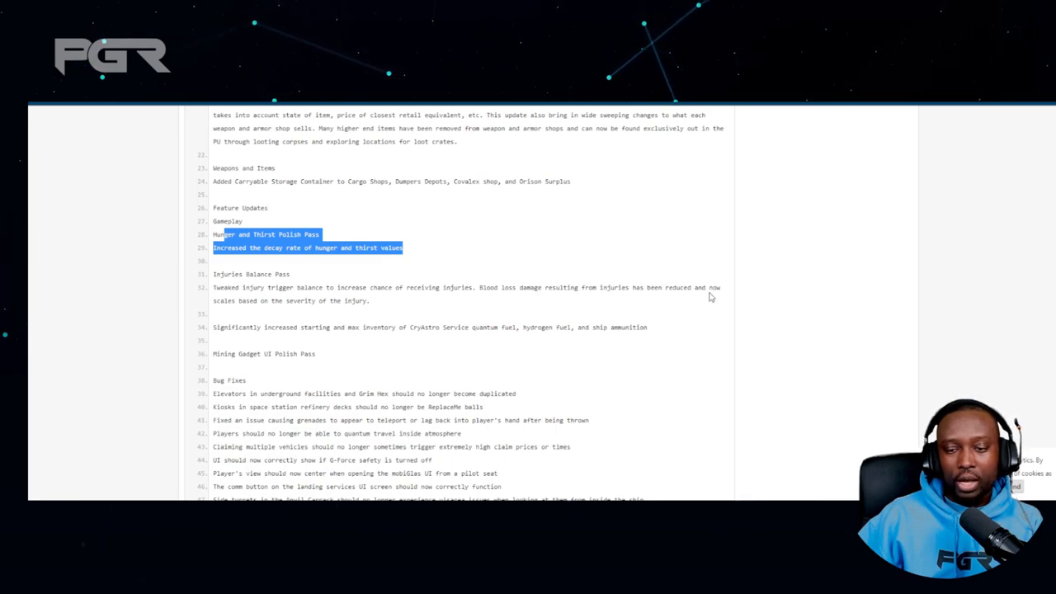
{"action": "mouse_move", "coordinate": [262, 312]}
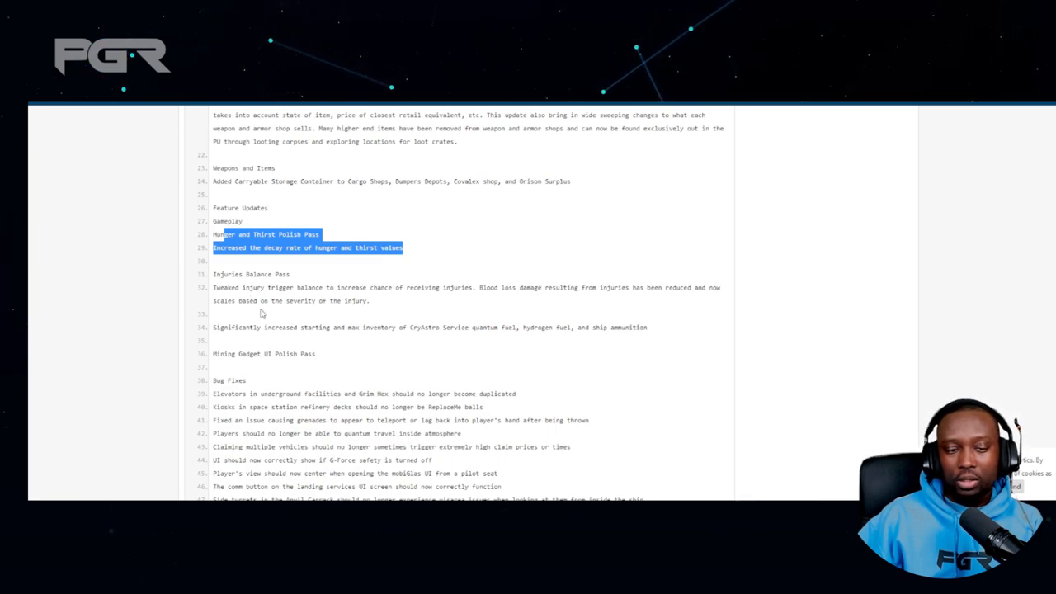
{"action": "mouse_move", "coordinate": [386, 307]}
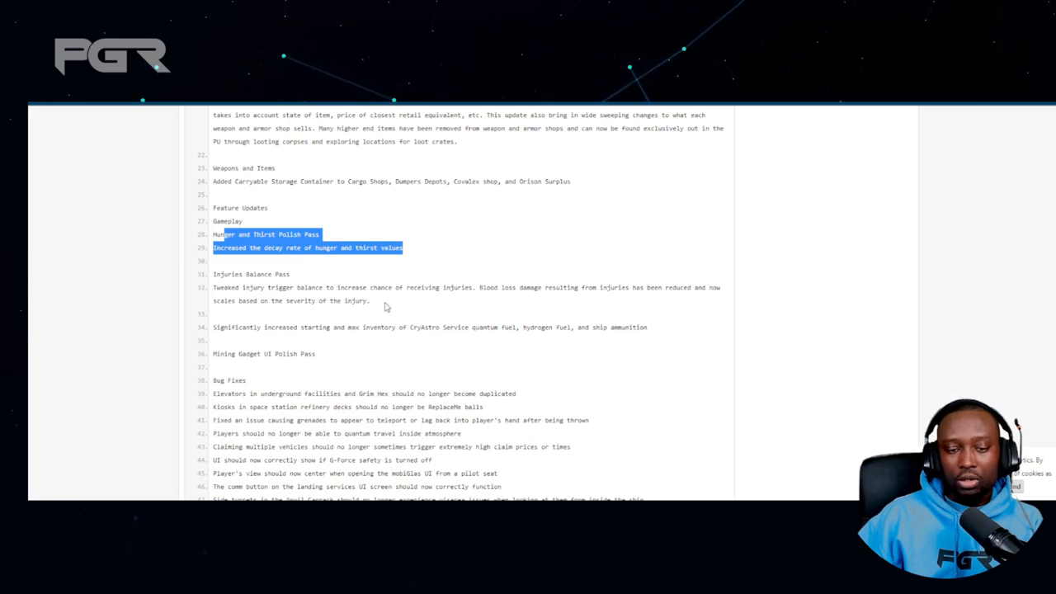
{"action": "left_click_drag", "start_coordinate": [213, 287], "coordinate": [369, 300]}
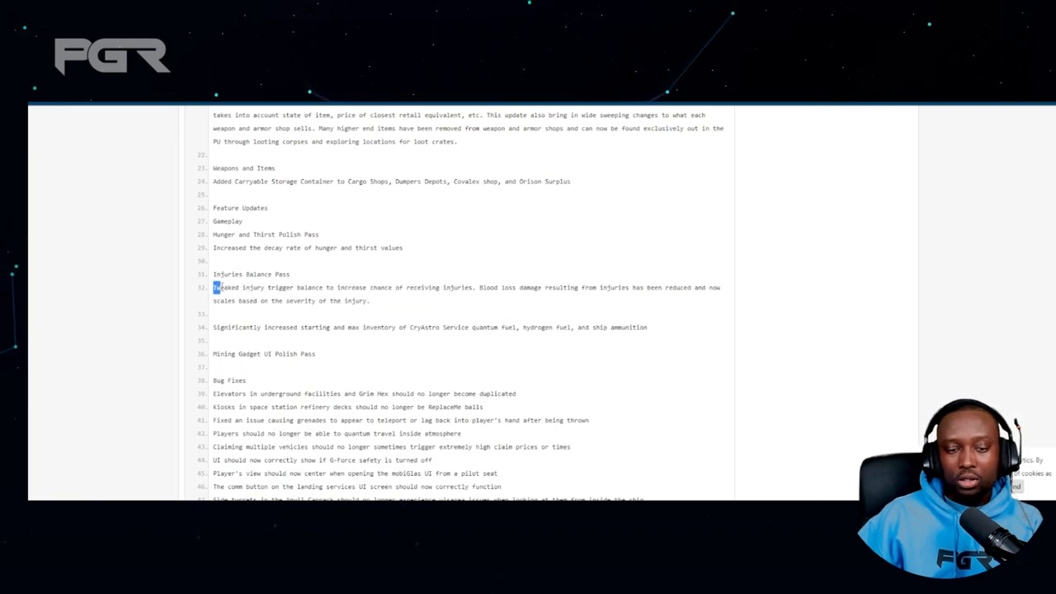
Select the entire injury trigger balance note on line 32, then scroll further into Bug Fixes
{"action": "left_click_drag", "start_coordinate": [216, 287], "coordinate": [370, 300]}
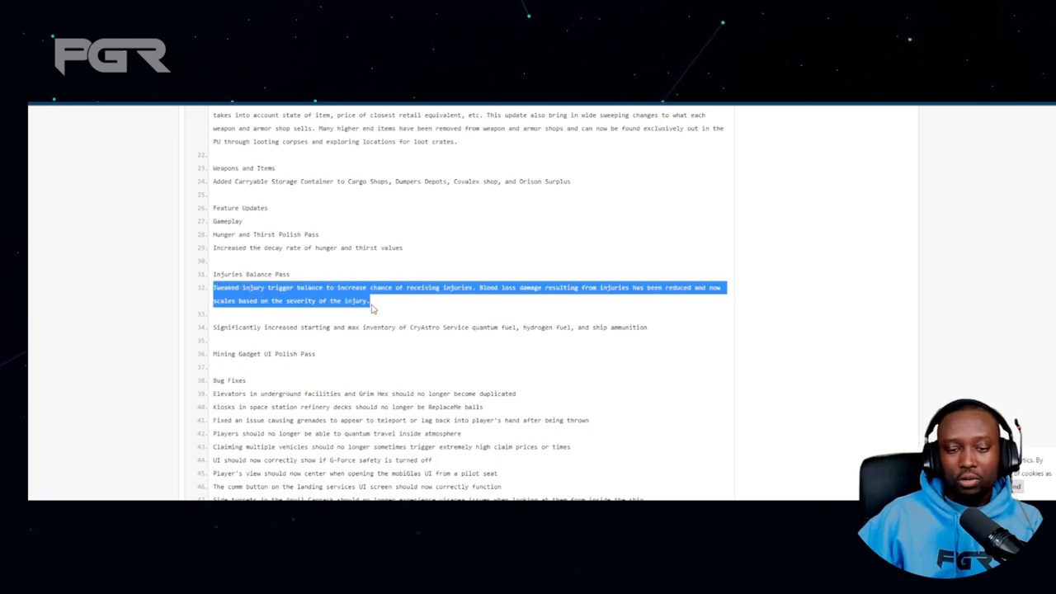
{"action": "scroll", "scroll_direction": "down", "scroll_amount": 3}
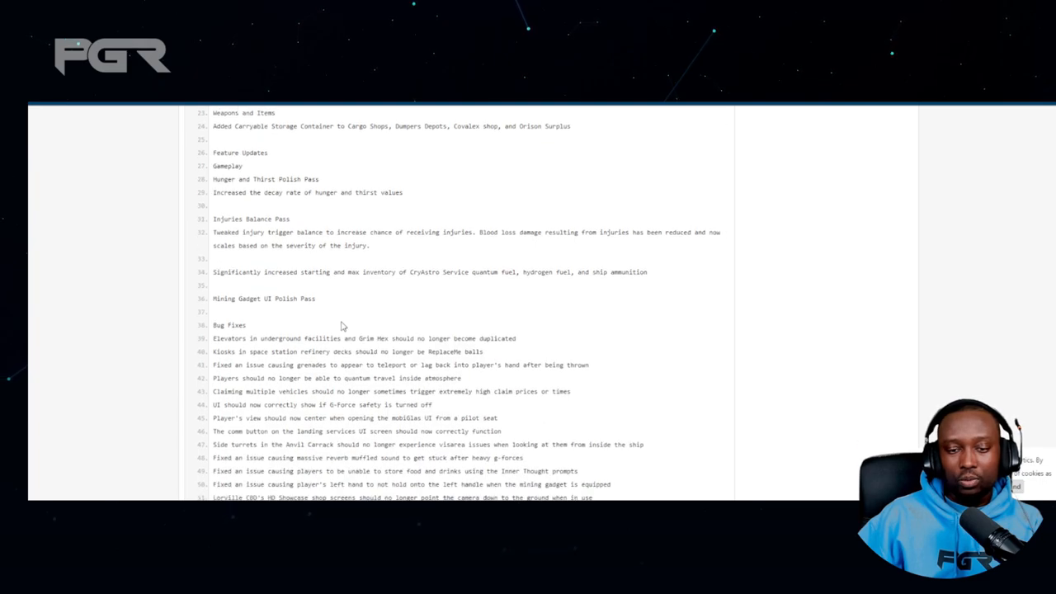
{"action": "mouse_move", "coordinate": [379, 247]}
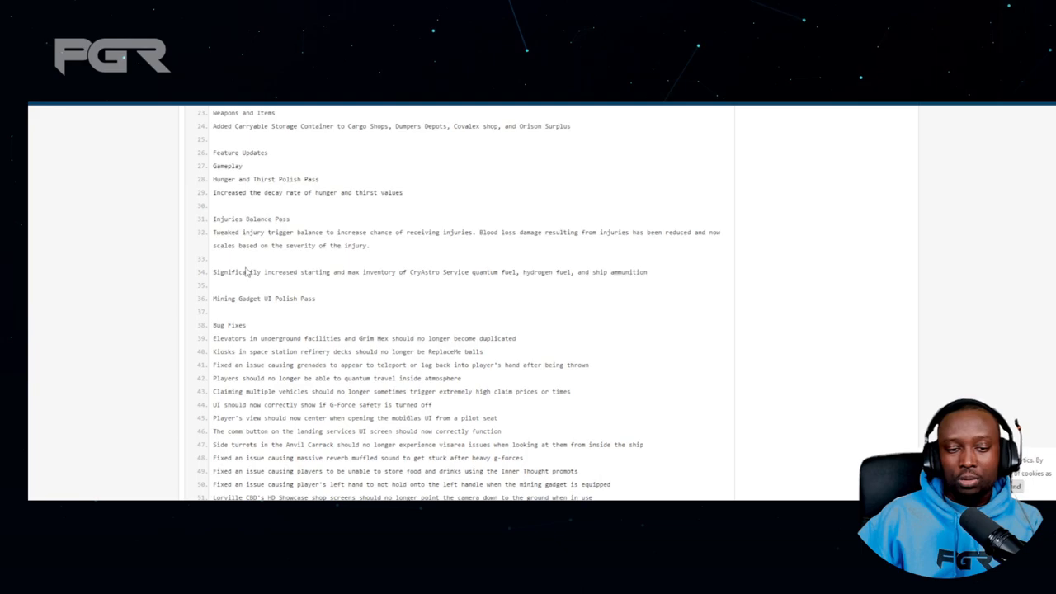
{"action": "mouse_move", "coordinate": [375, 283]}
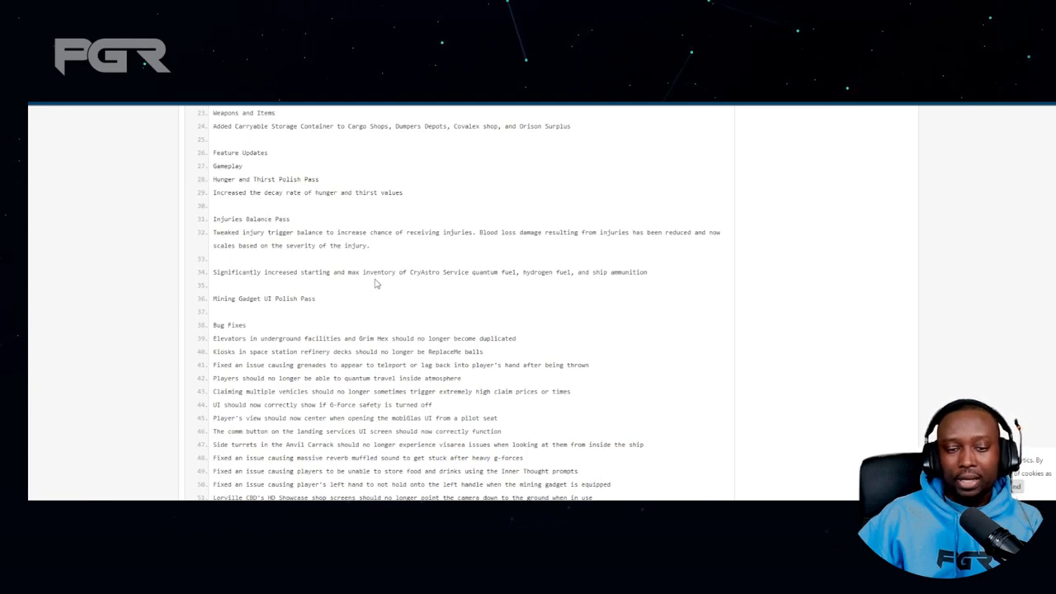
{"action": "mouse_move", "coordinate": [460, 287]}
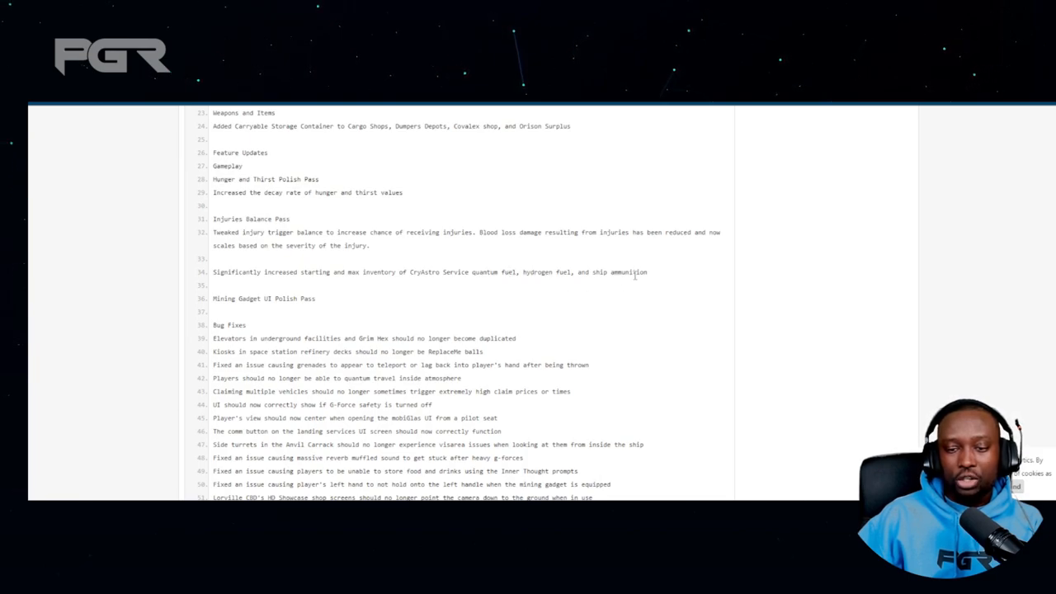
{"action": "mouse_move", "coordinate": [213, 276]}
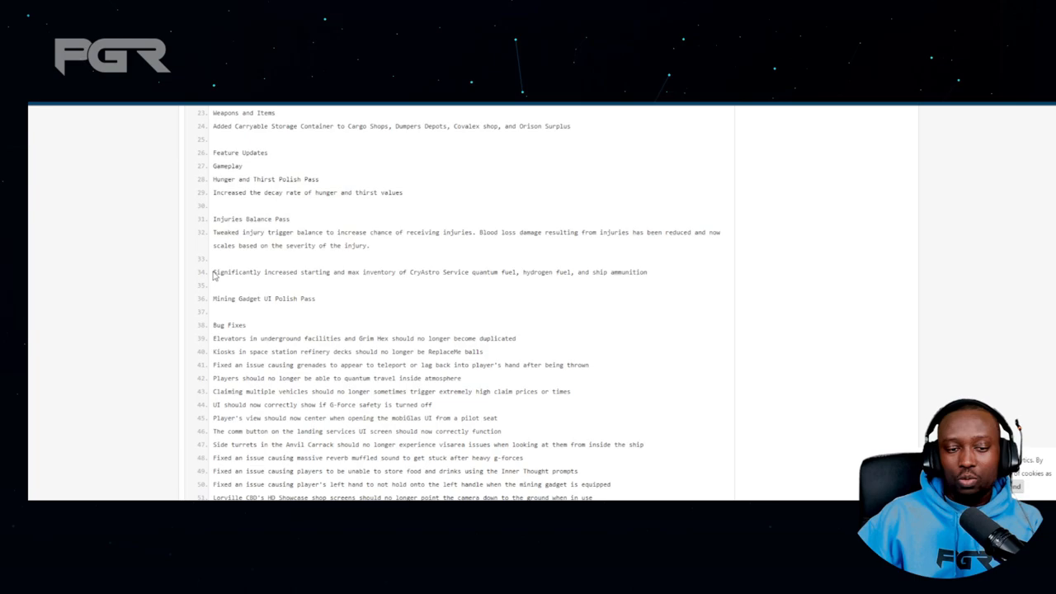
Highlight the quantum fuel inventory note, clear it, then select Hunger and Thirst through Mining Gadget
{"action": "left_click_drag", "start_coordinate": [213, 271], "coordinate": [396, 271]}
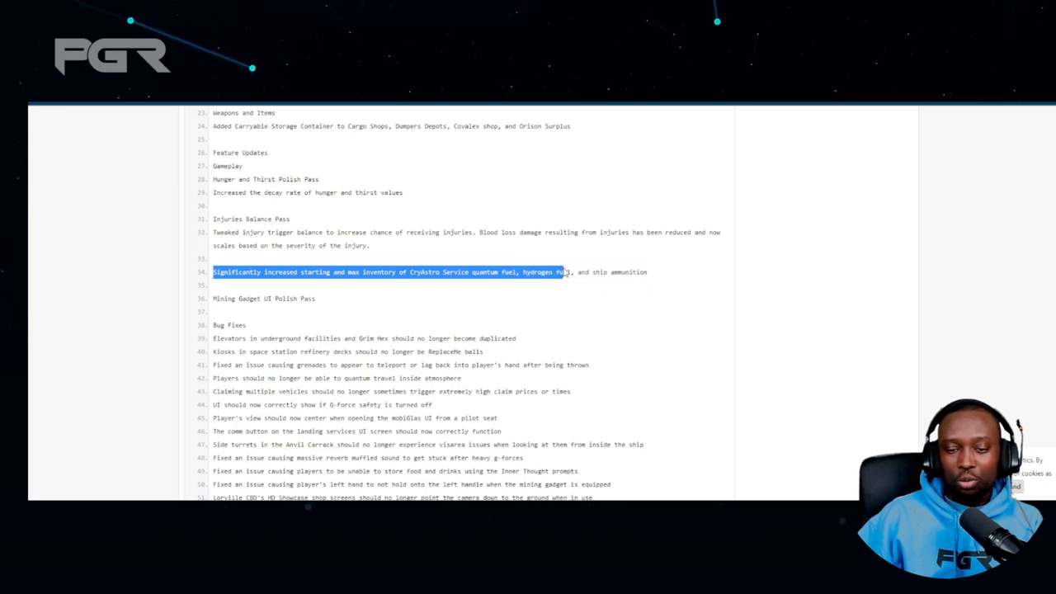
{"action": "left_click", "coordinate": [498, 296]}
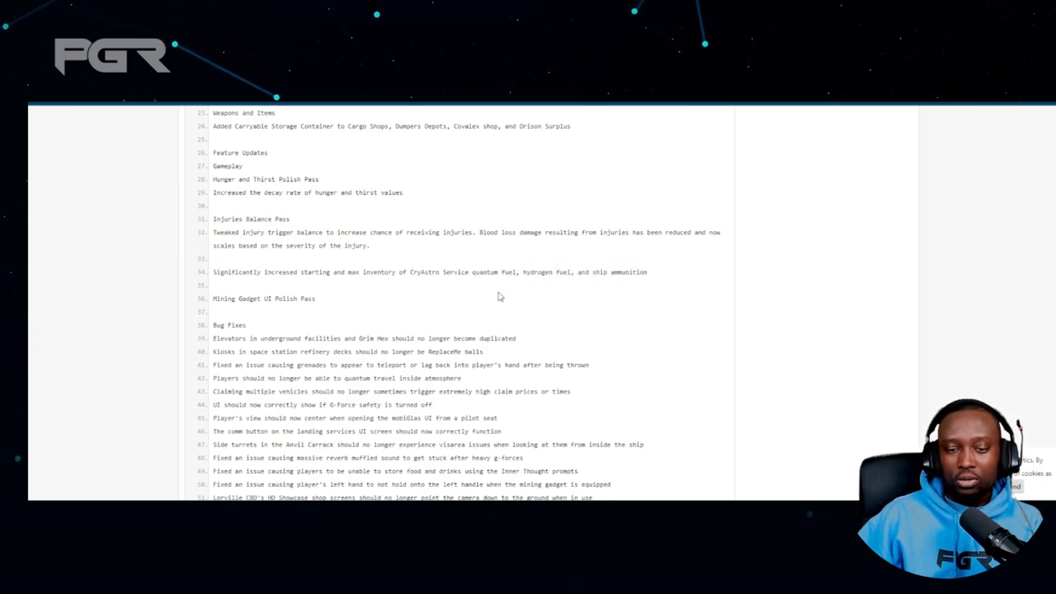
{"action": "mouse_move", "coordinate": [253, 260]}
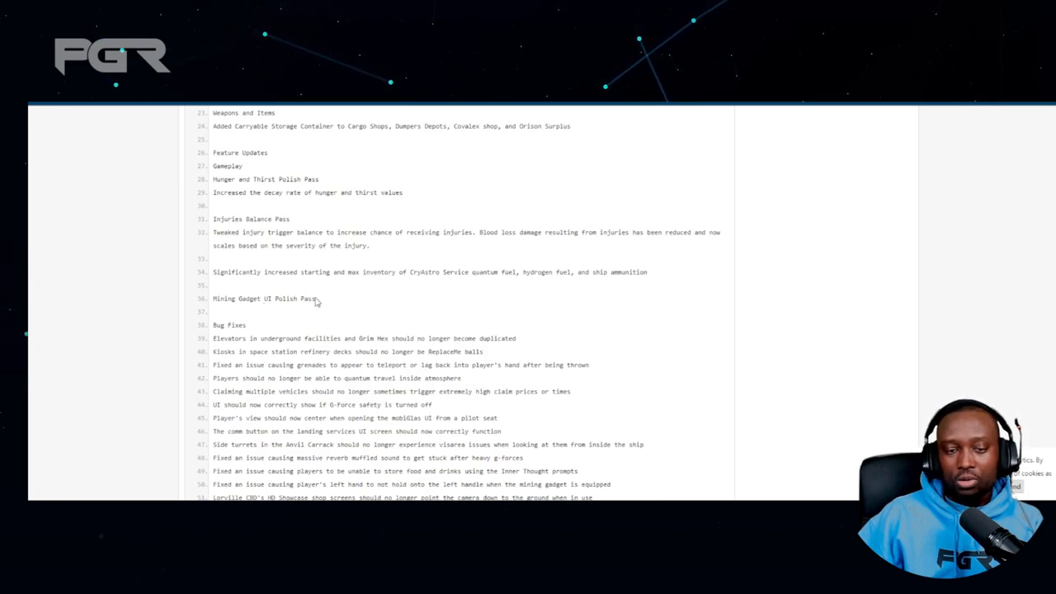
{"action": "left_click_drag", "start_coordinate": [255, 179], "coordinate": [318, 298]}
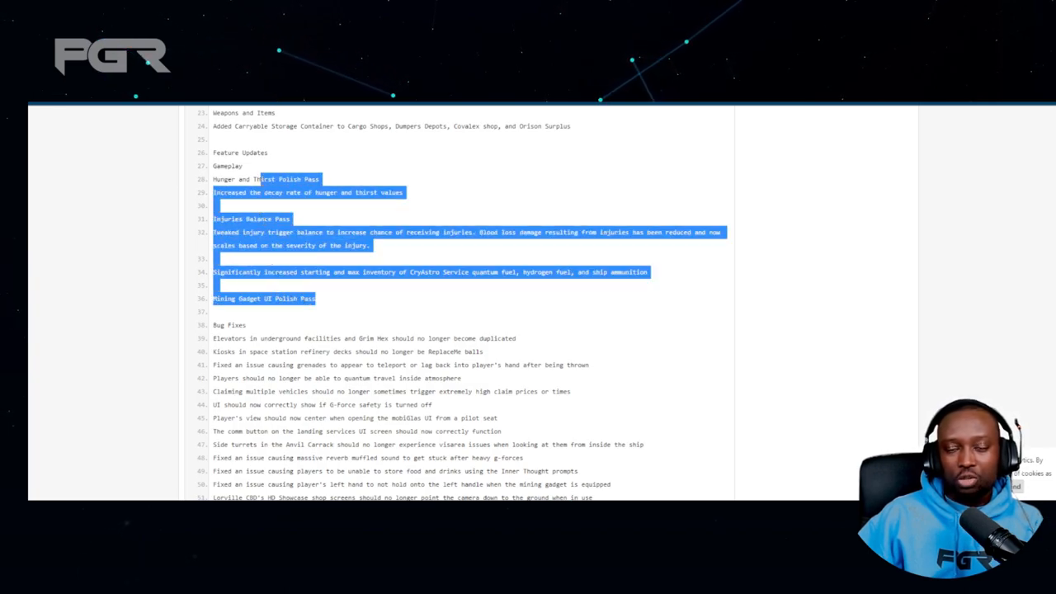